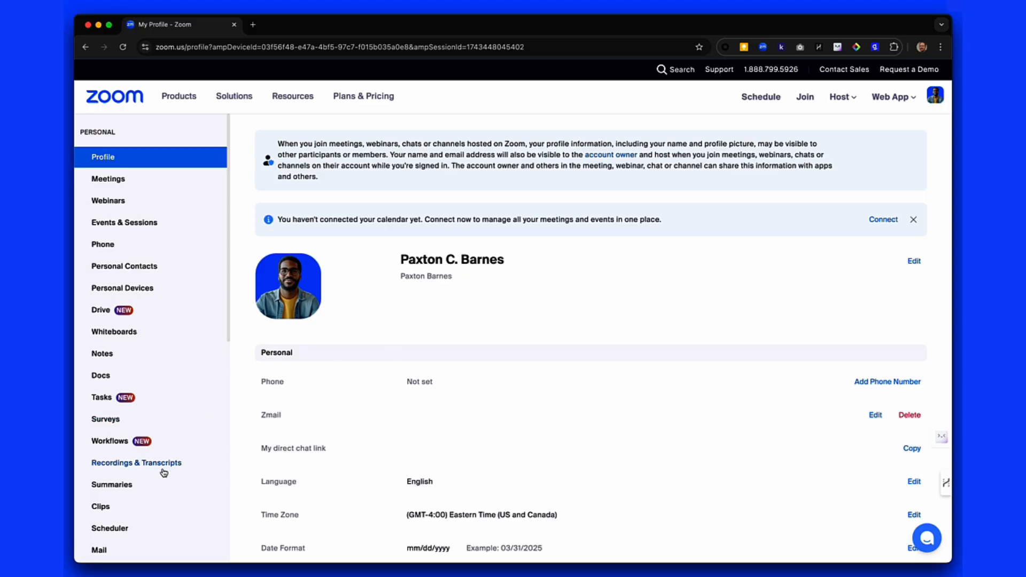
View the Mar 31 Consulting Engagement: 123 Apple Farms summary from the Summaries list
click(111, 484)
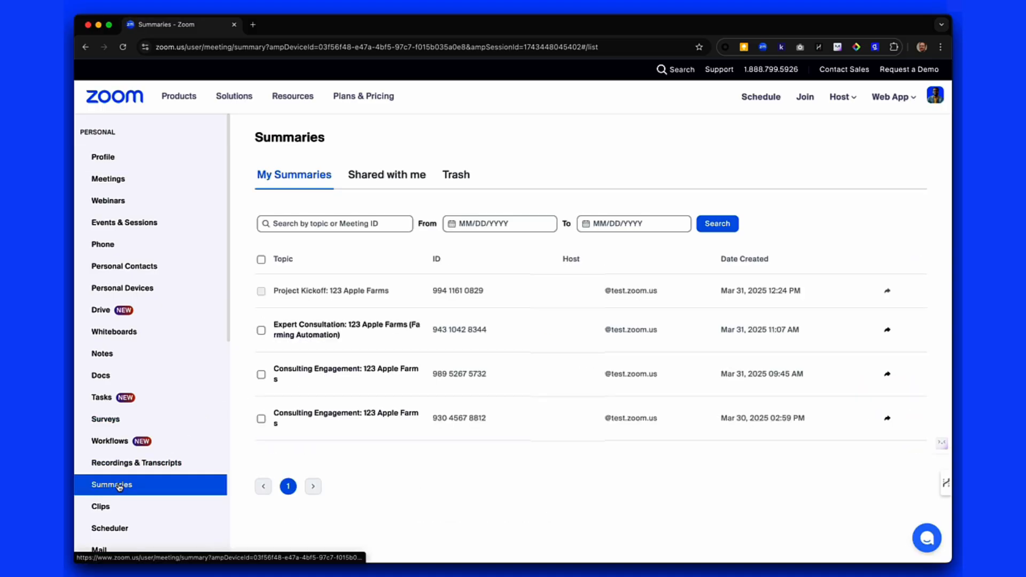
click(345, 374)
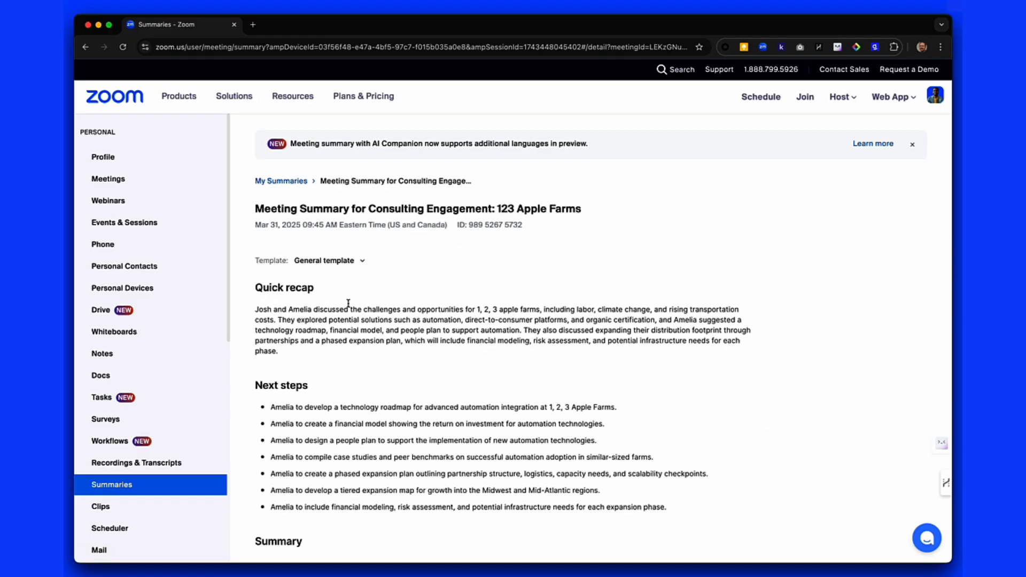
scroll(down, 3)
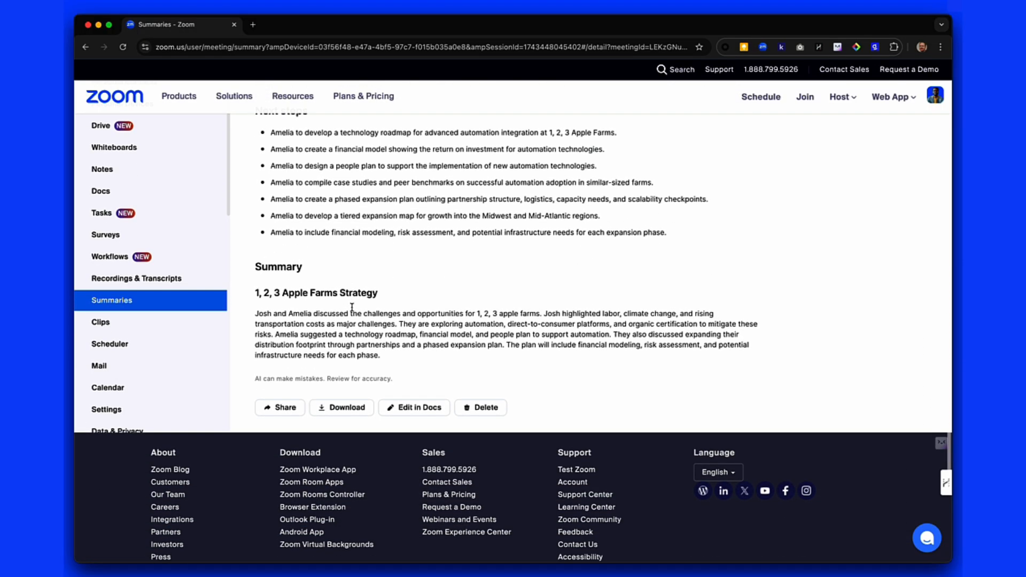
Regenerate the summary with the ConsultantMeeting[Paul] template
click(327, 261)
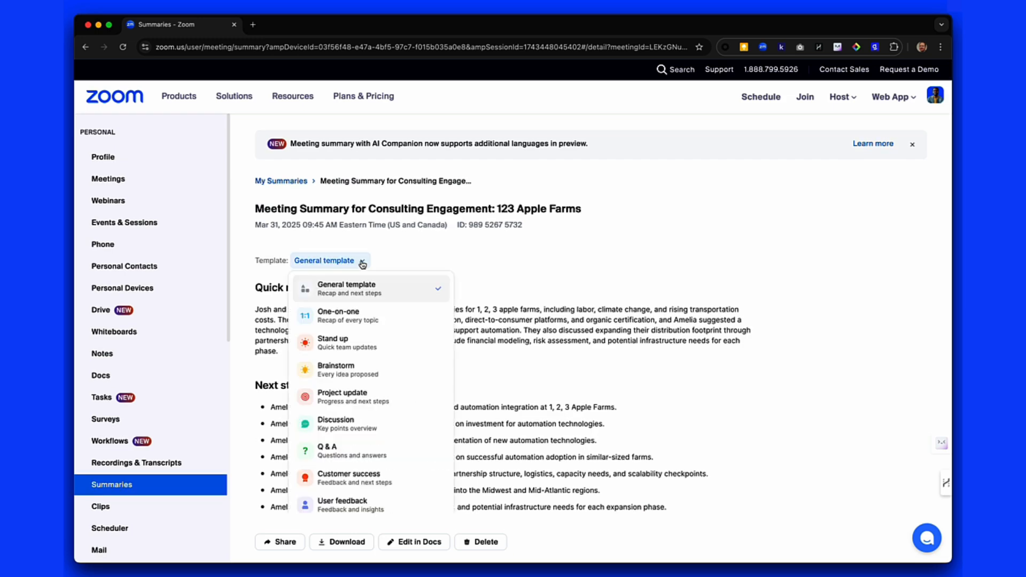
mouse_move(360, 369)
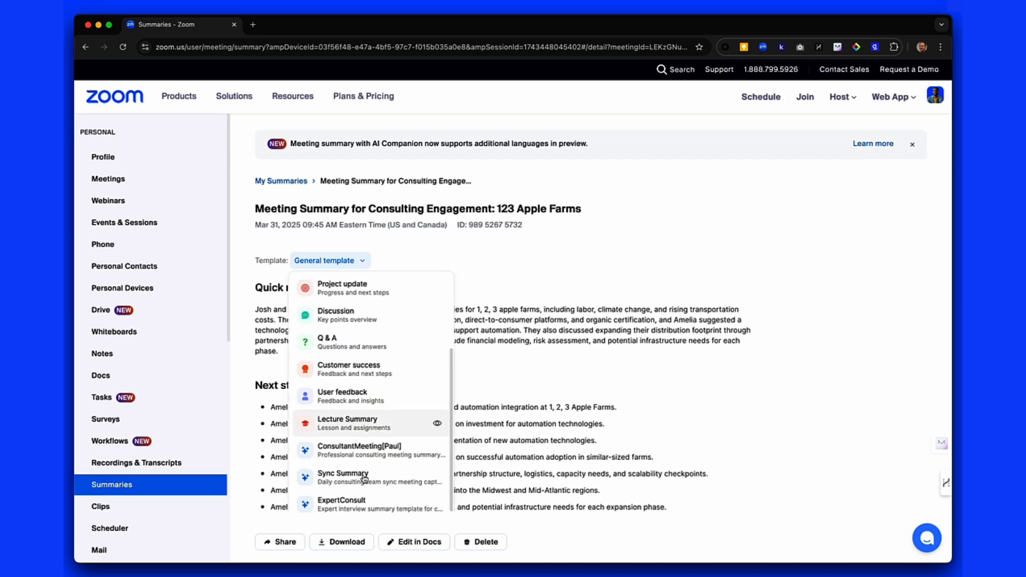
click(343, 477)
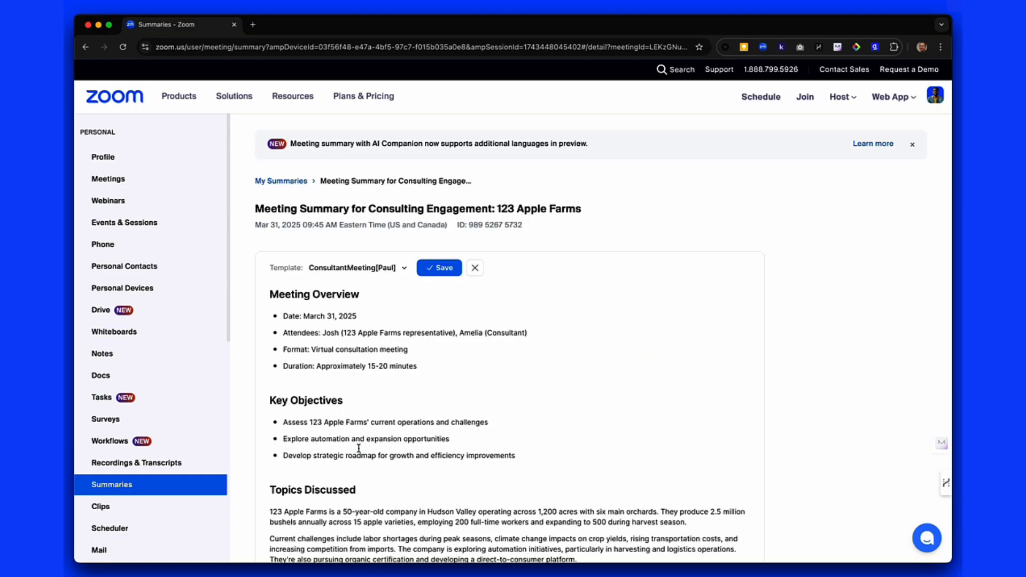
scroll(down, 3)
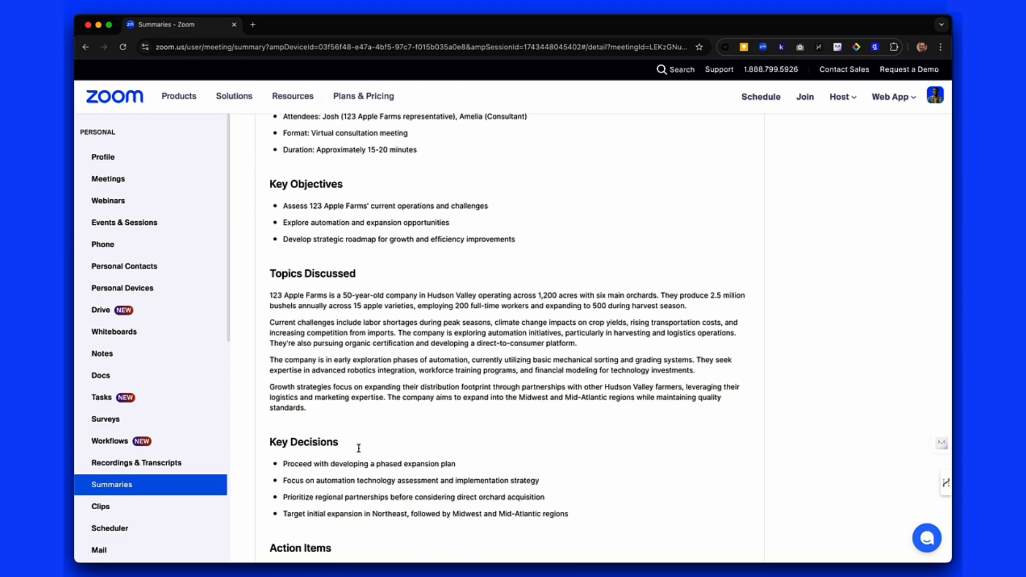
scroll(down, 3)
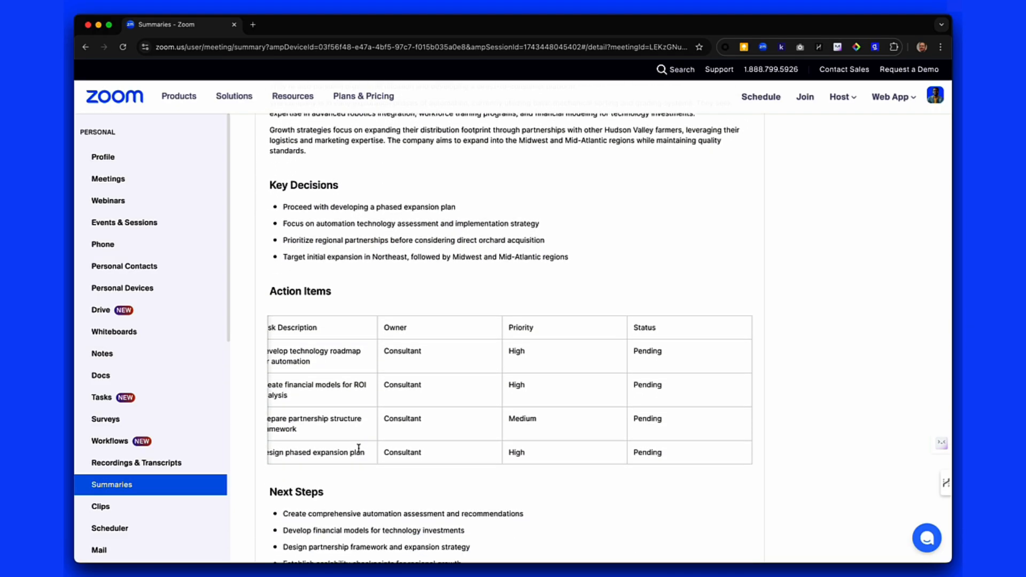
scroll(down, 3)
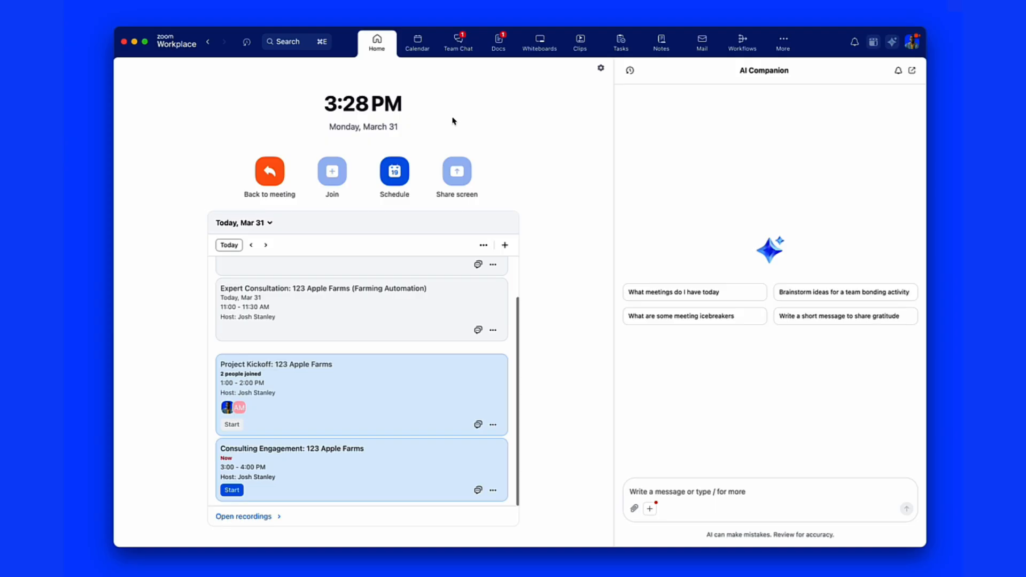
mouse_move(417, 43)
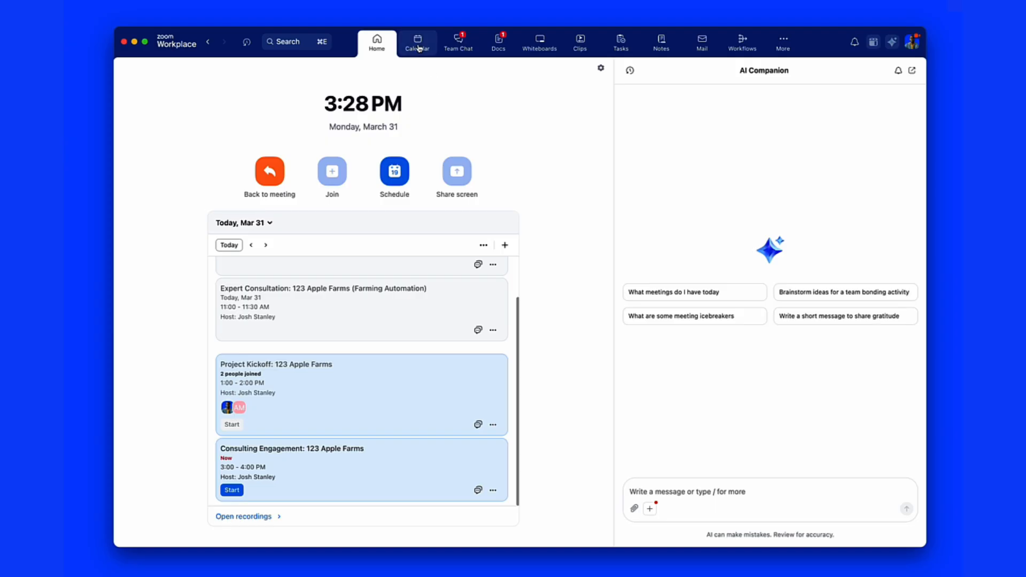
Show the Consulting Engagement: 123 Apple Farms event in the Zoom Workplace calendar
click(417, 42)
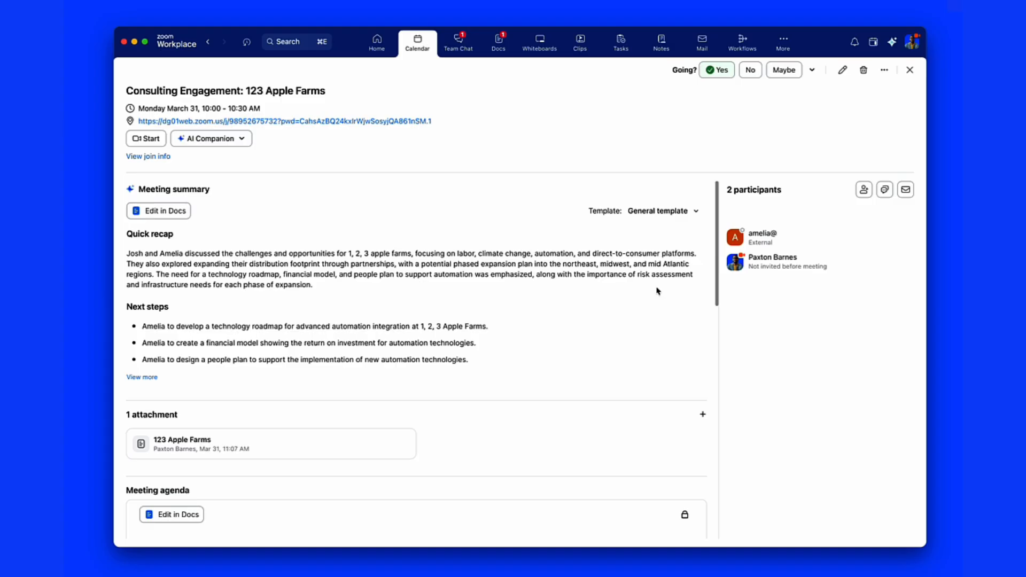
Regenerate the event's meeting summary with the ConsultantMeeting[Paul] template
click(663, 211)
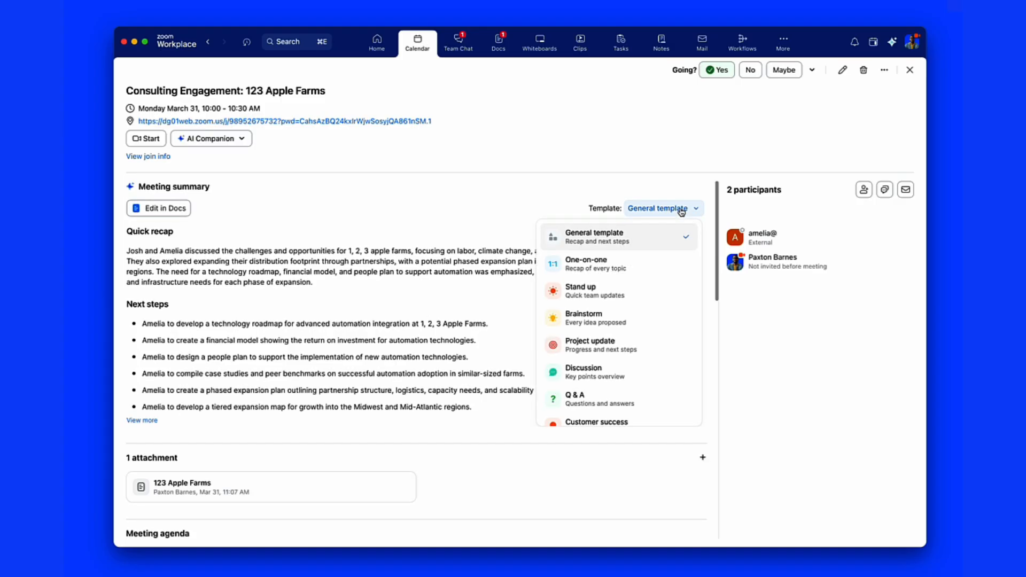
scroll(down, 3)
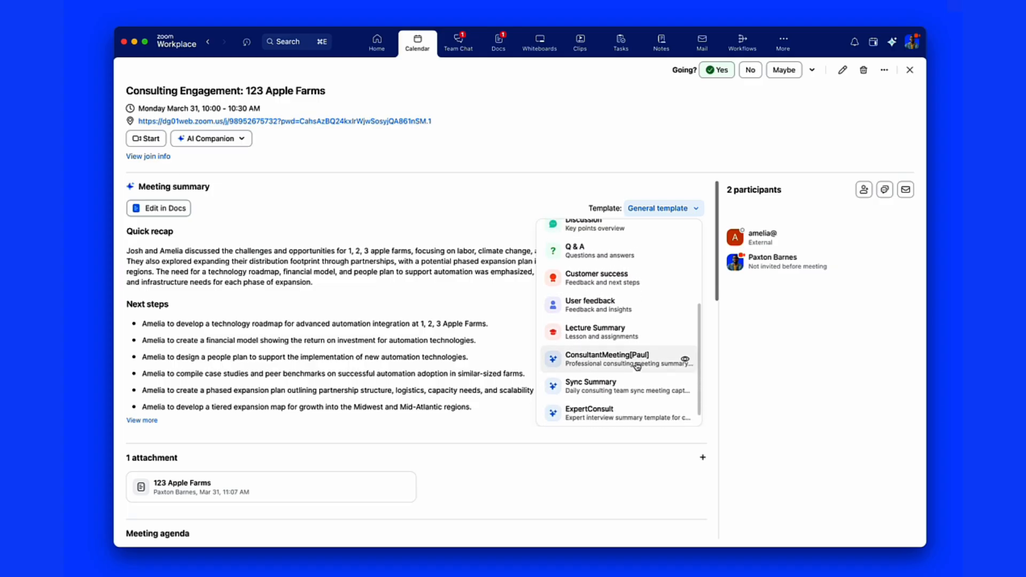
click(607, 359)
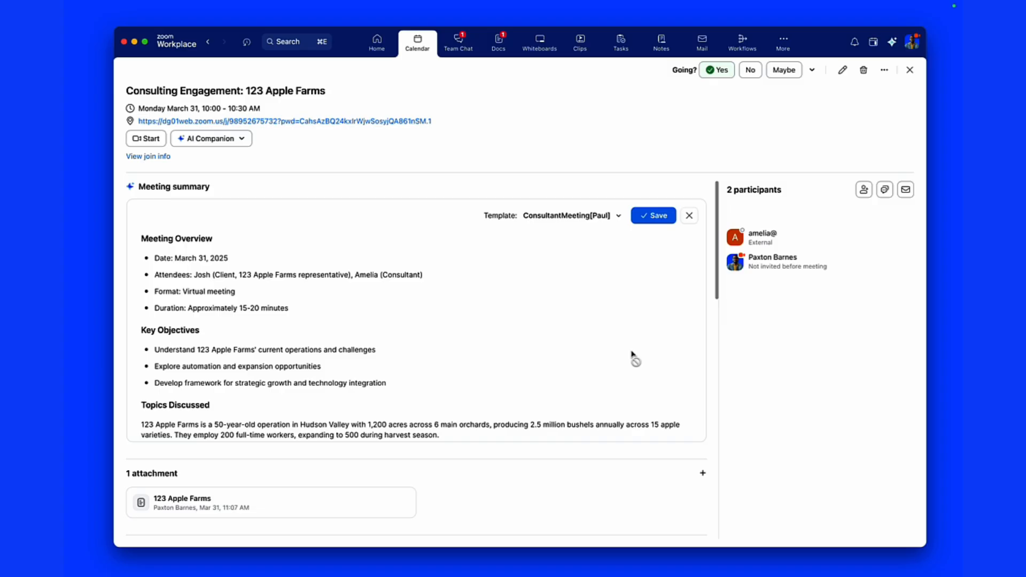
mouse_move(648, 279)
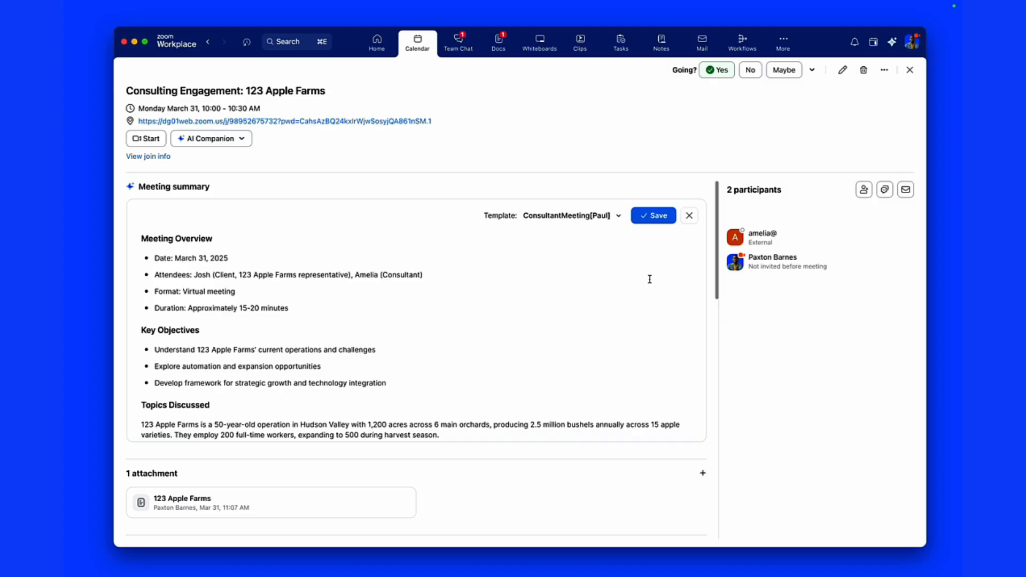
Save the ConsultantMeeting[Paul] summary and review its action items, next steps and risk factors
click(652, 215)
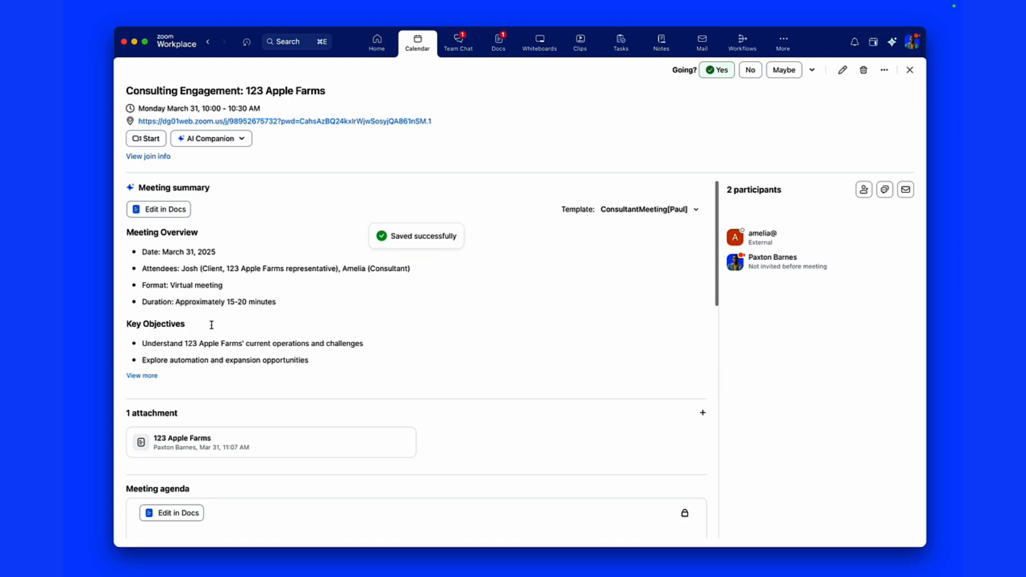
click(141, 375)
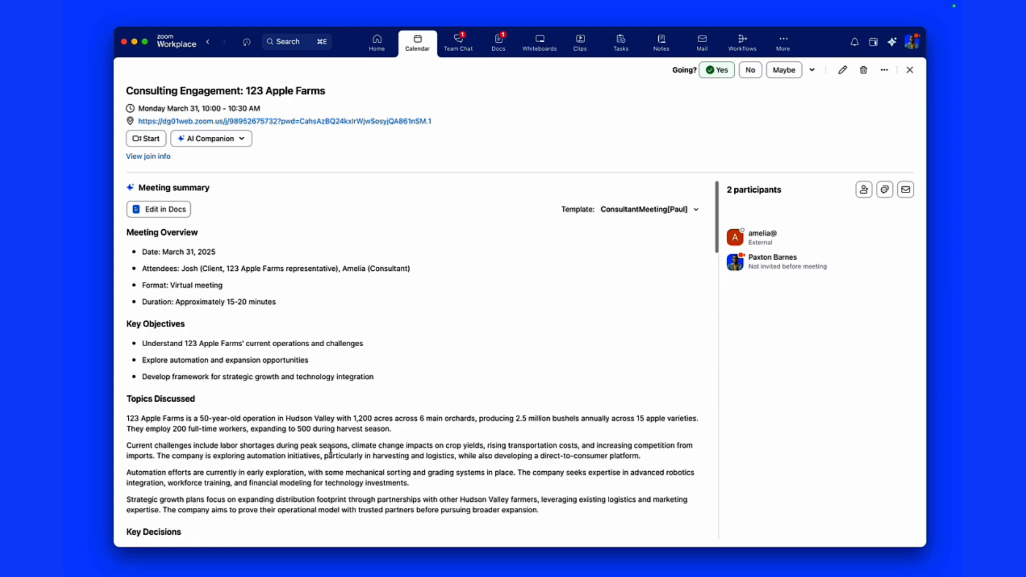
scroll(down, 3)
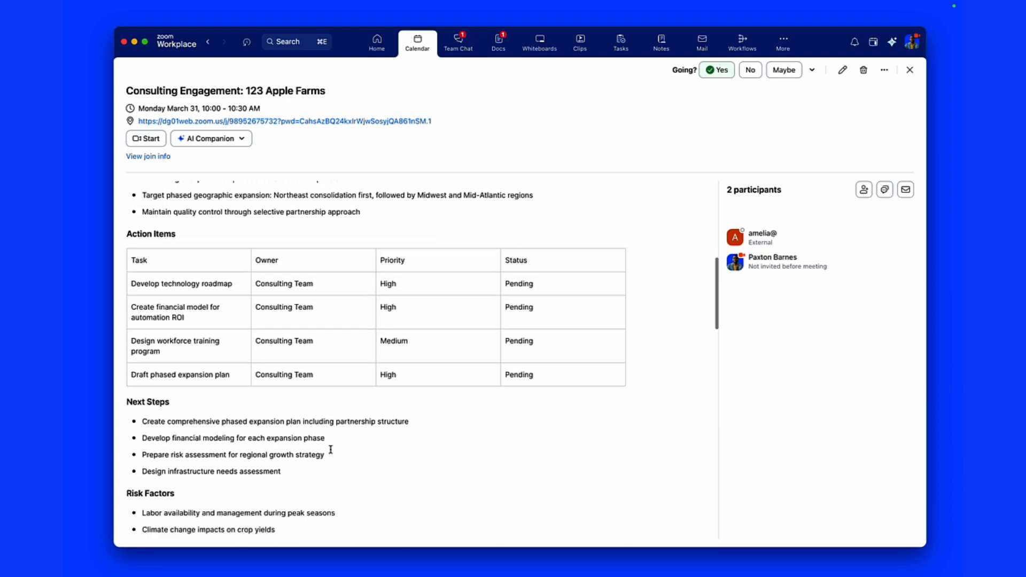